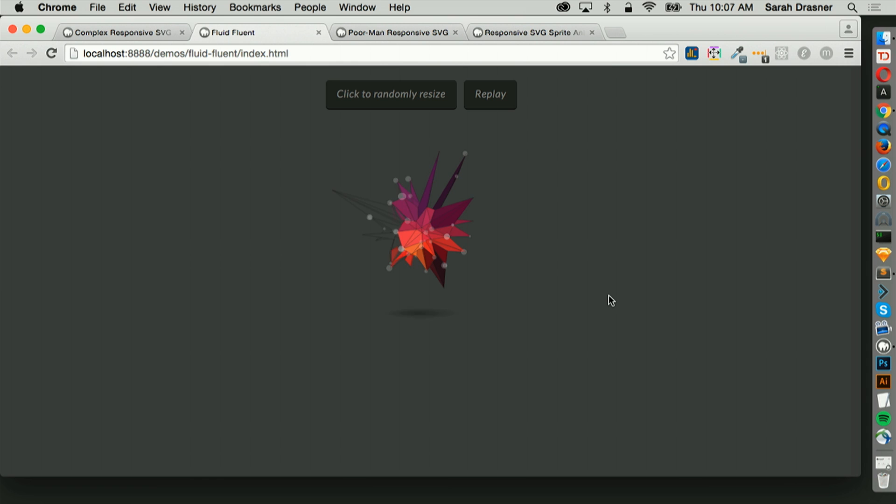
- Replay the Fluid Fluent animation at random sizes repeatedly via 'Click to randomly resize'
left_click(391, 94)
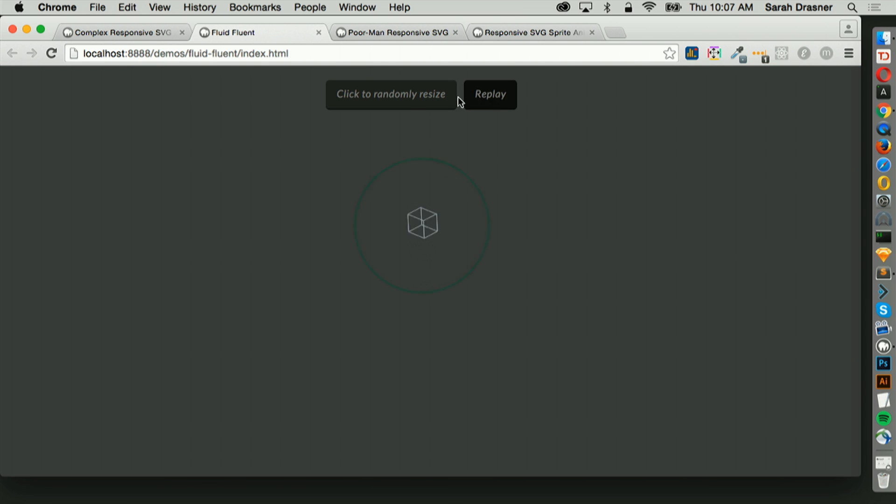
left_click(392, 94)
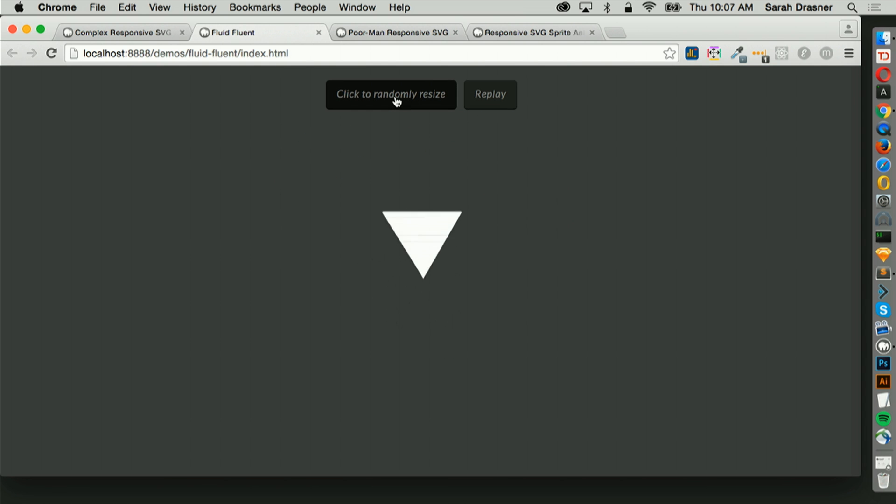
left_click(391, 94)
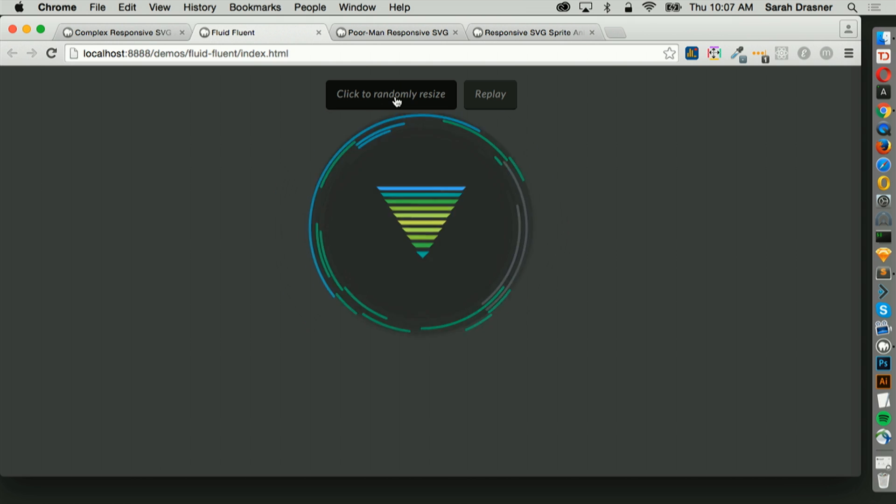
left_click(391, 94)
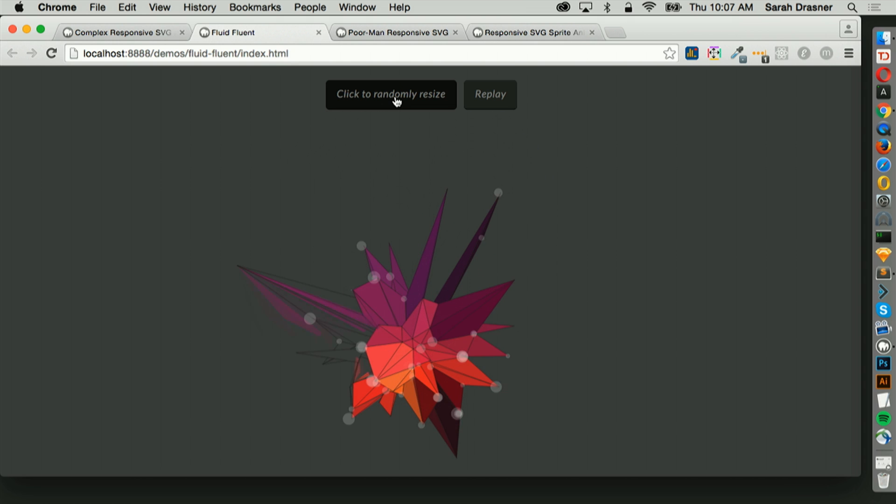
left_click(391, 95)
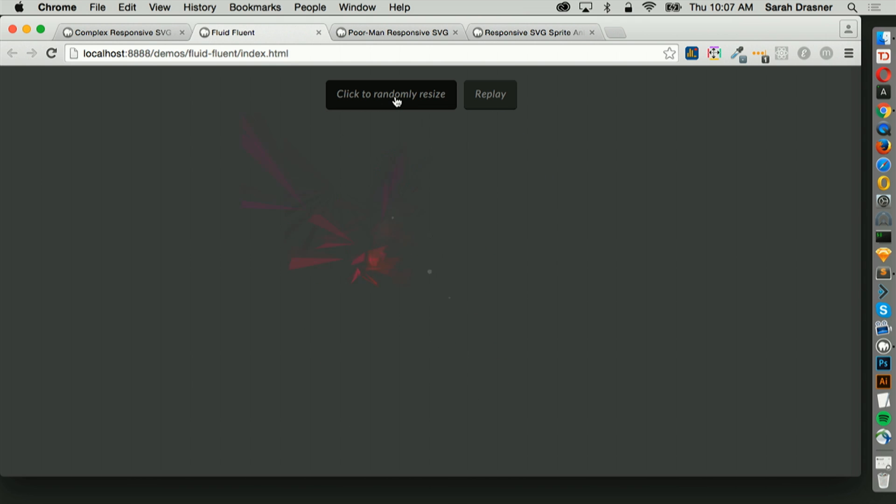
left_click(391, 95)
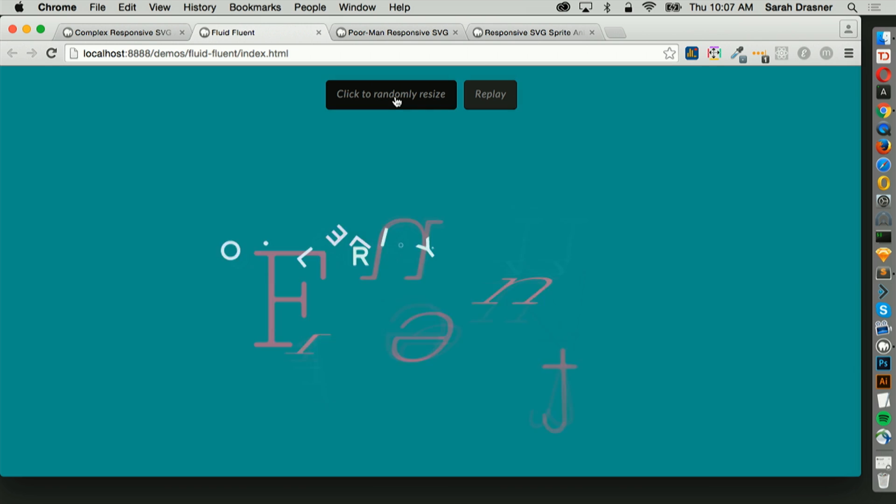
left_click(391, 95)
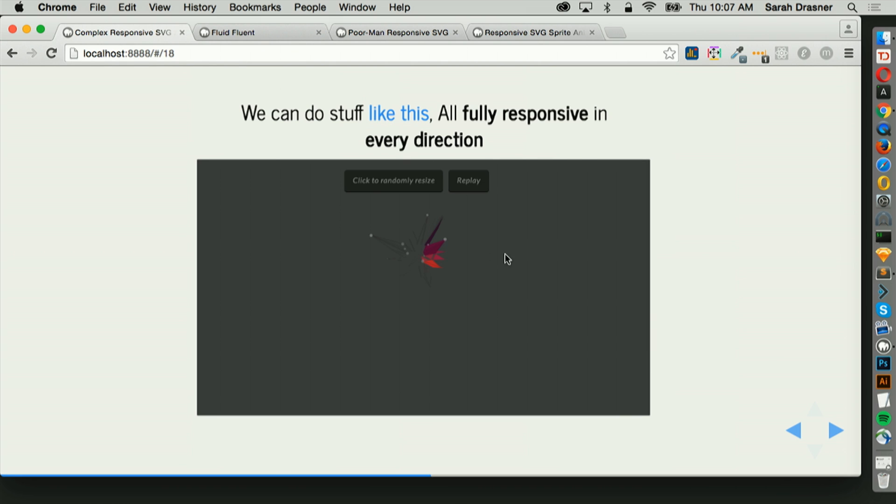
- Advance the deck to slide 20, 'Like legos.', with the modular machine illustration
left_click(837, 430)
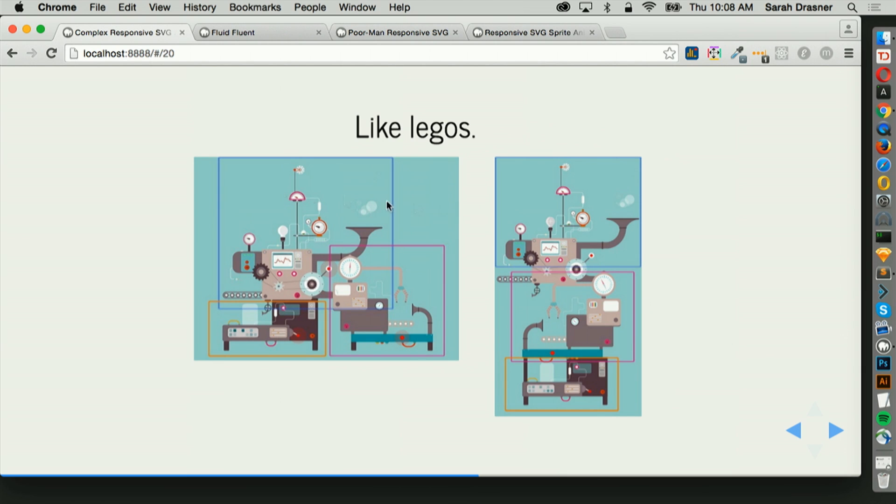
mouse_move(654, 222)
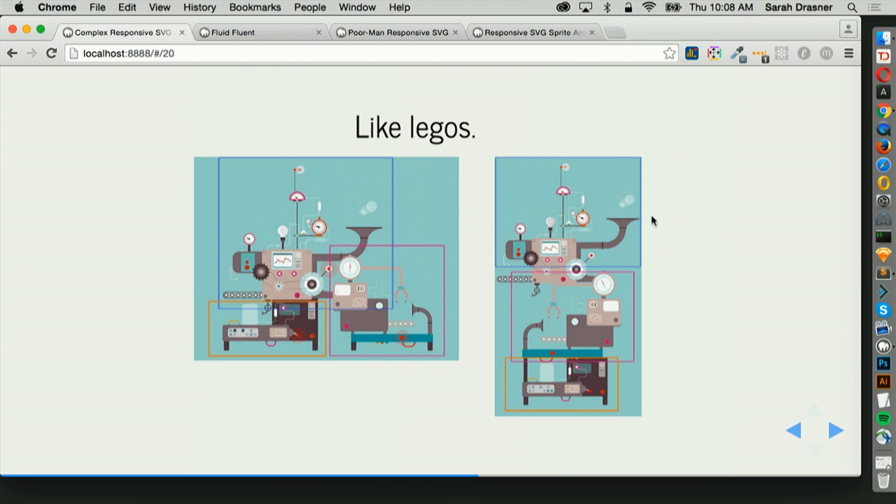
mouse_move(495, 318)
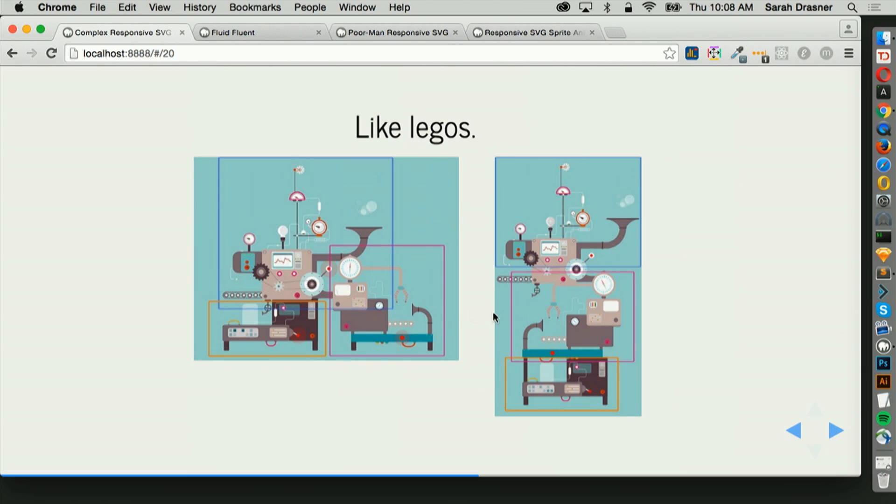
mouse_move(620, 322)
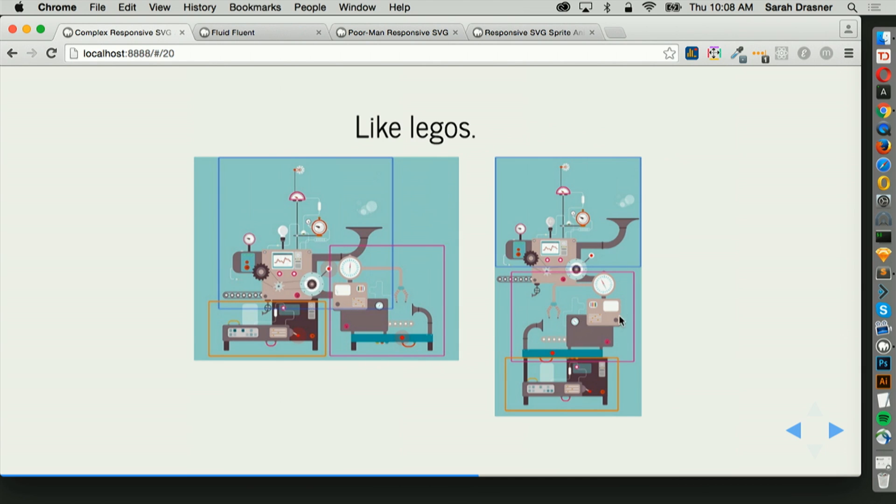
mouse_move(595, 321)
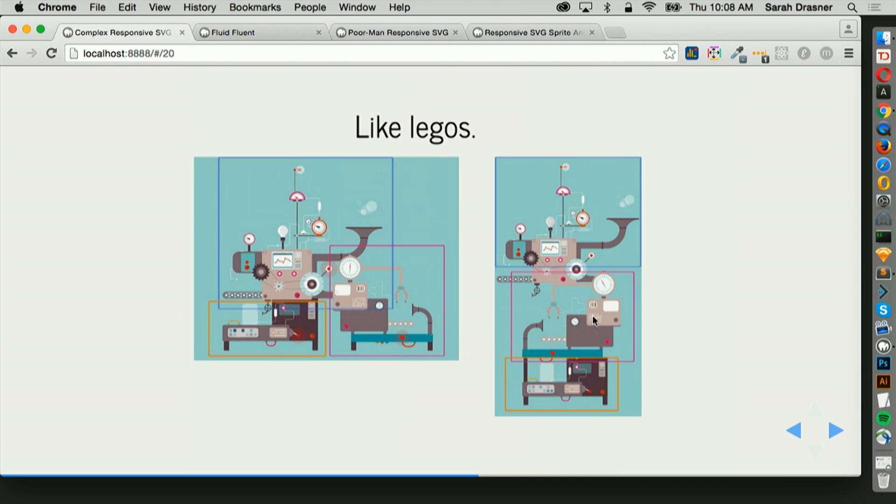
mouse_move(560, 355)
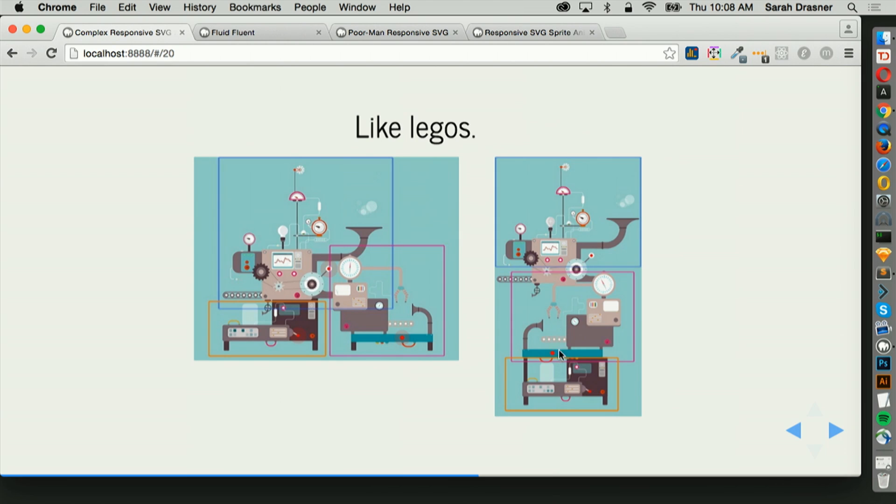
mouse_move(194, 322)
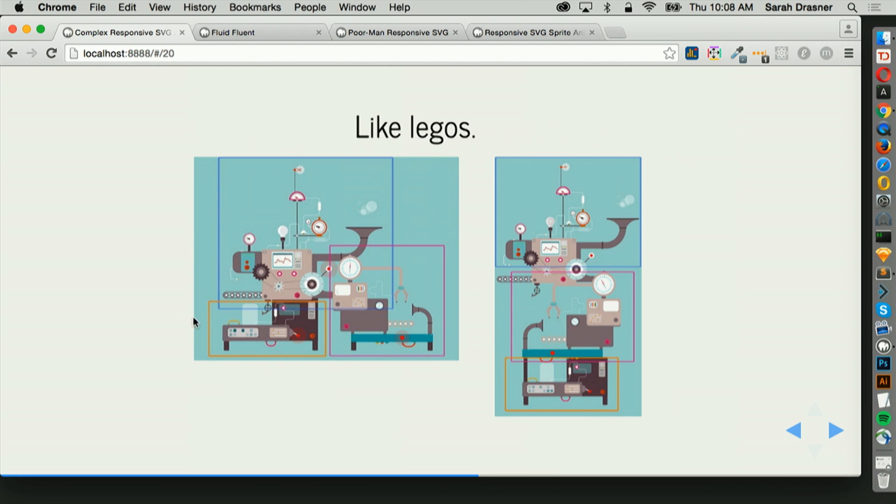
mouse_move(606, 398)
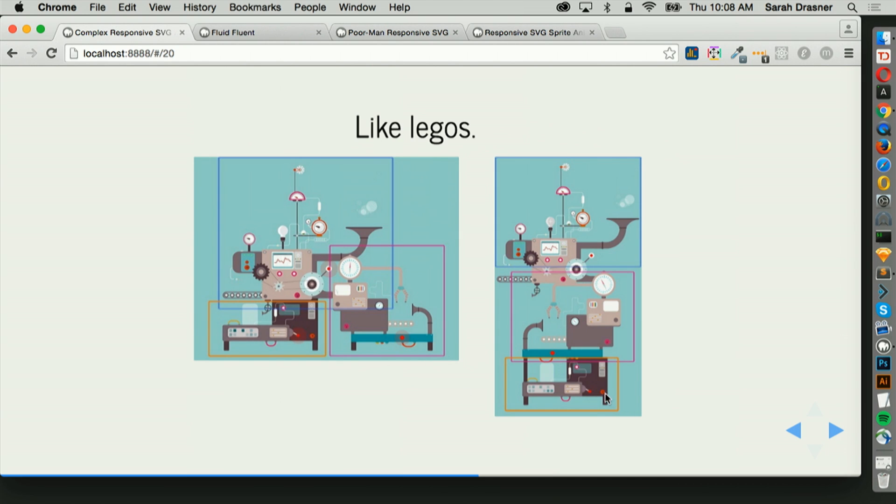
mouse_move(573, 393)
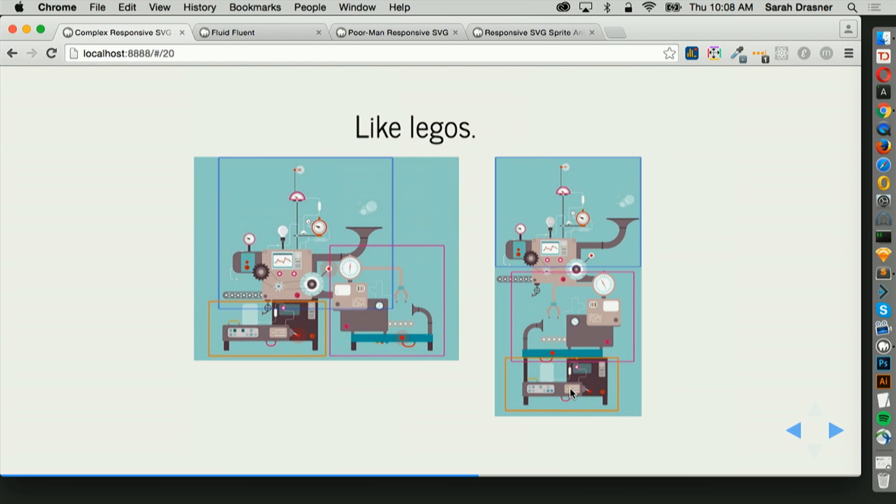
mouse_move(464, 228)
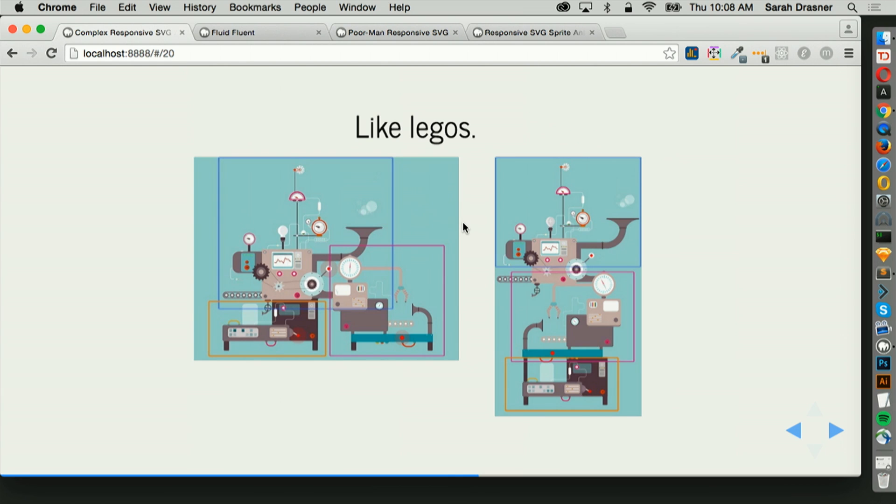
mouse_move(826, 426)
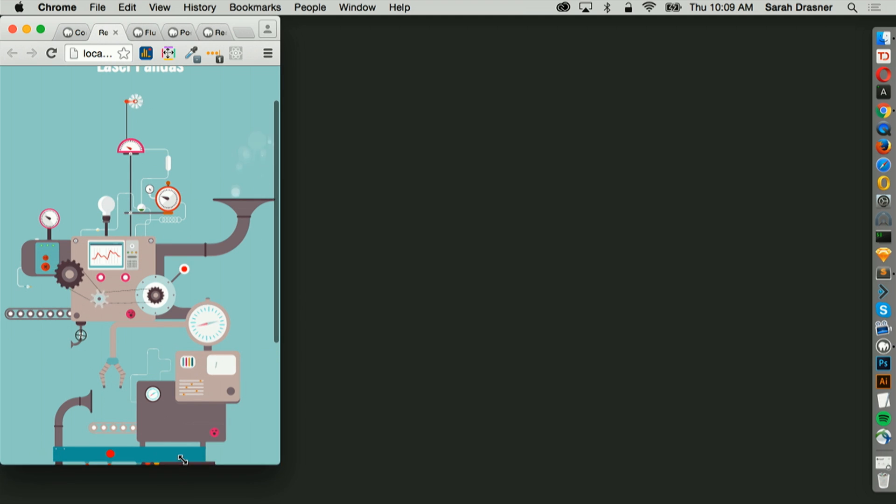
- Scroll down through the Huggy Laser Pandas factory and back up to the heading
scroll("down", 3)
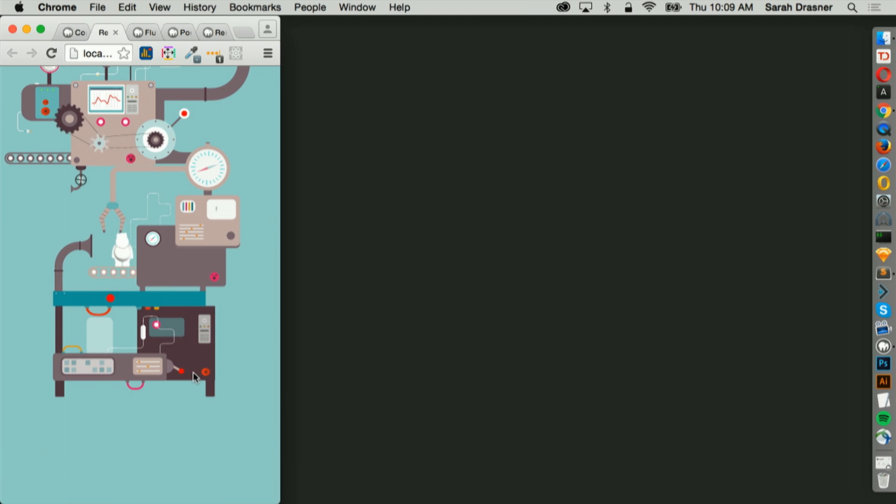
scroll("up", 3)
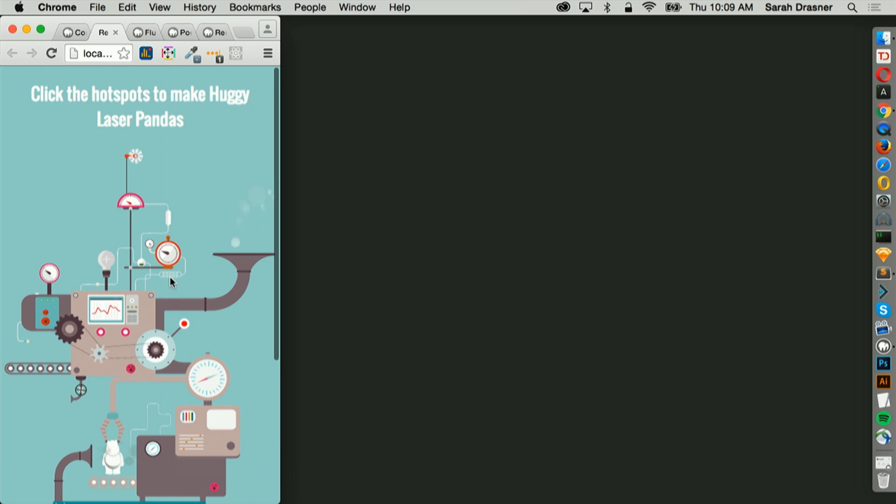